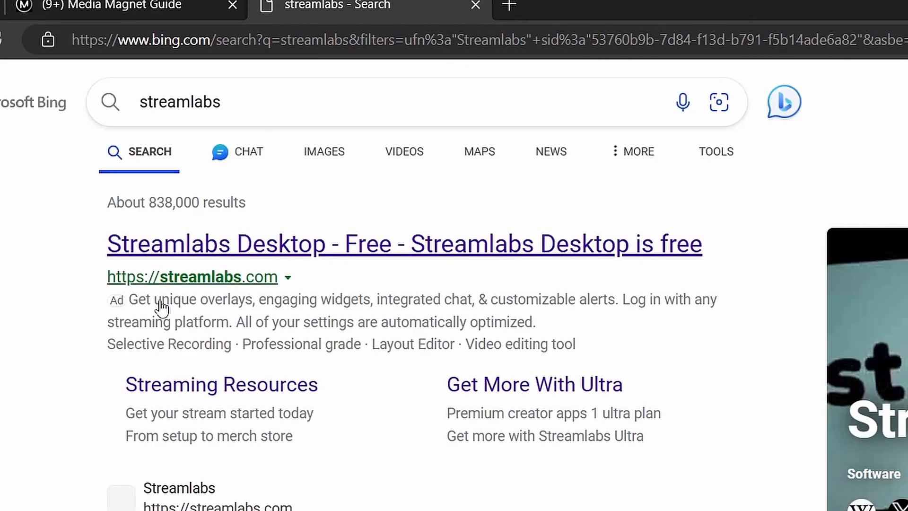
Step: Scroll the Bing results for 'streamlabs' down to the official Streamlabs site
scroll(down, 3)
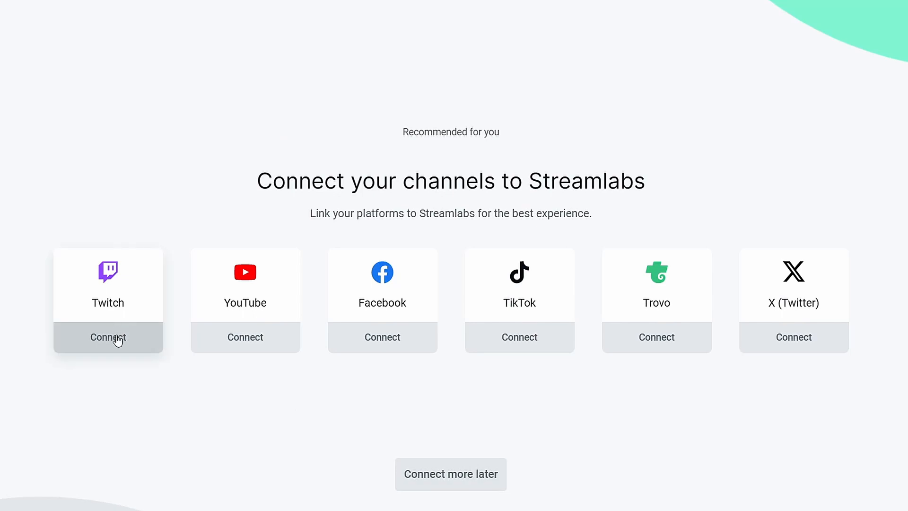
Step: Connect the Twitch channel from the 'Connect your channels' page
click(107, 338)
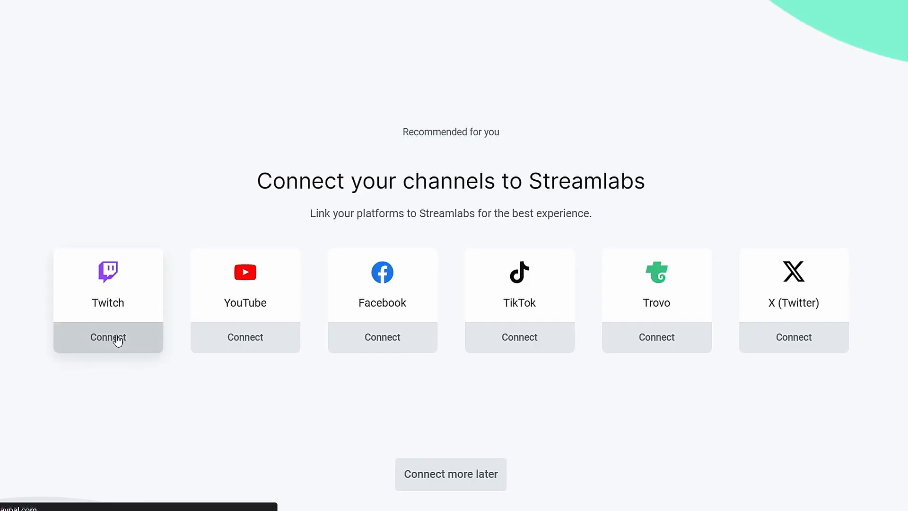
click(108, 337)
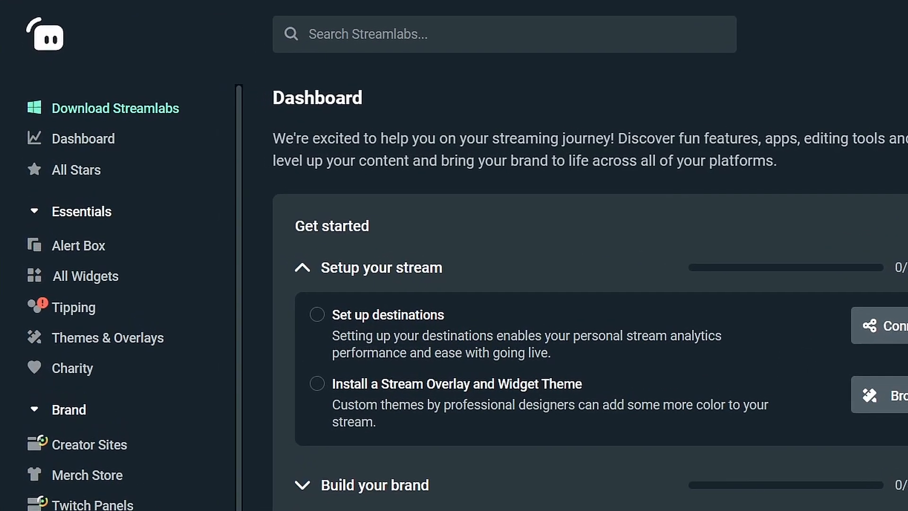
Step: Open All Widgets and scroll down to the Chatbox widget
click(84, 276)
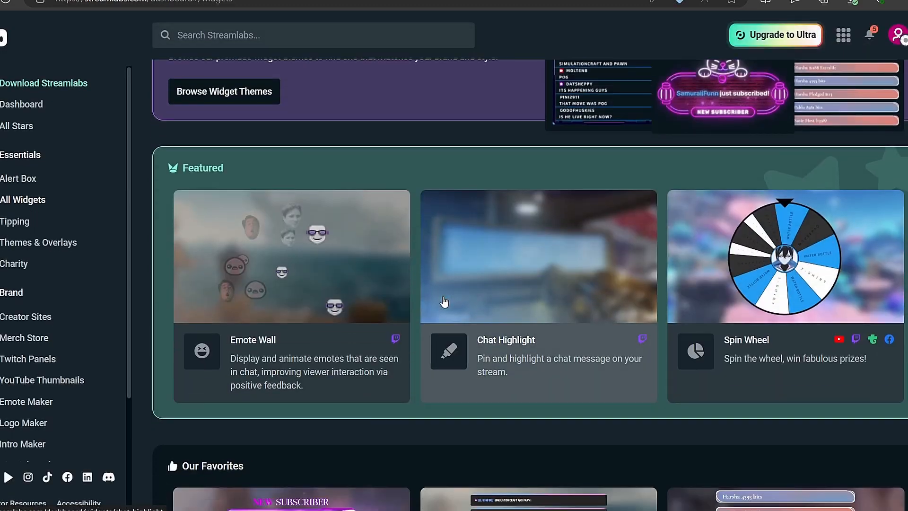
scroll(down, 3)
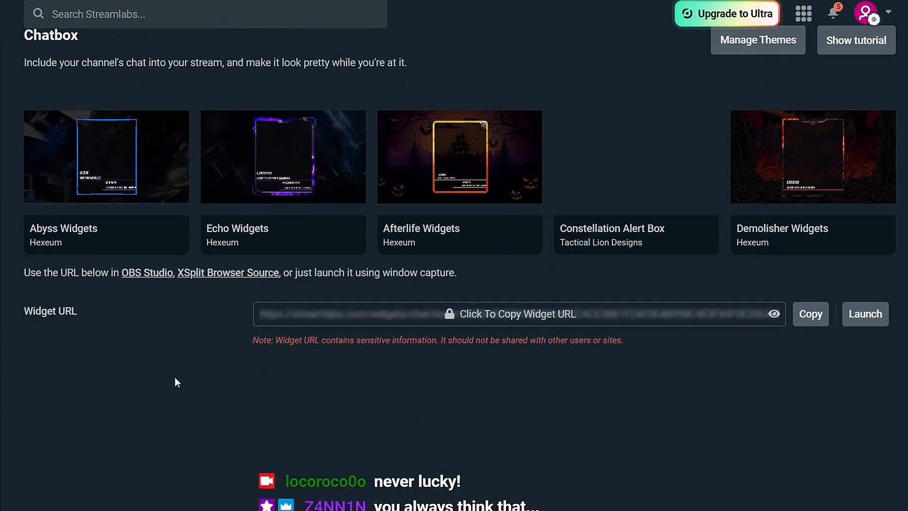
Step: Choose the Clean theme for the chatbox and review colour and font size settings
scroll(down, 3)
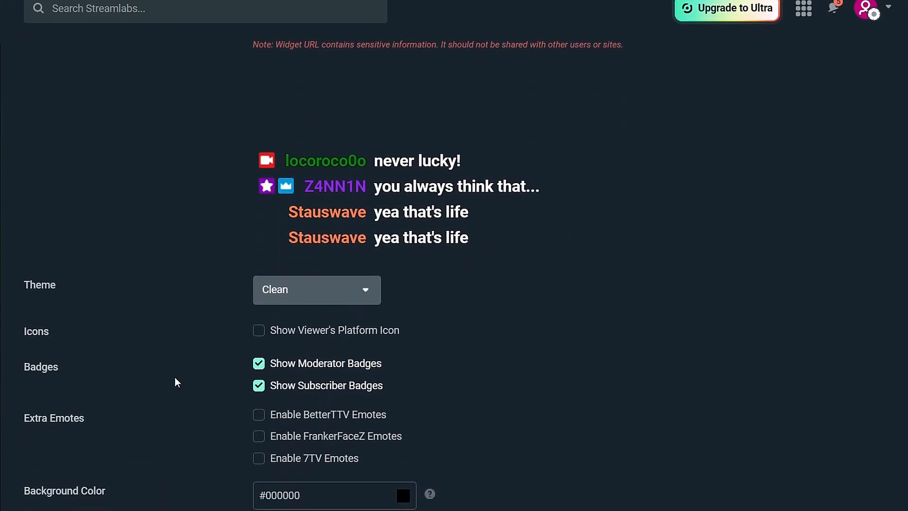
click(316, 289)
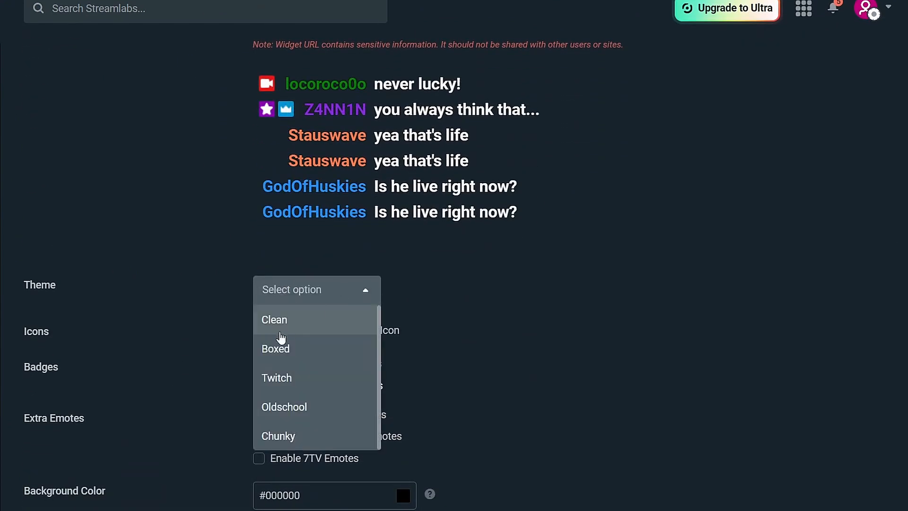
click(274, 319)
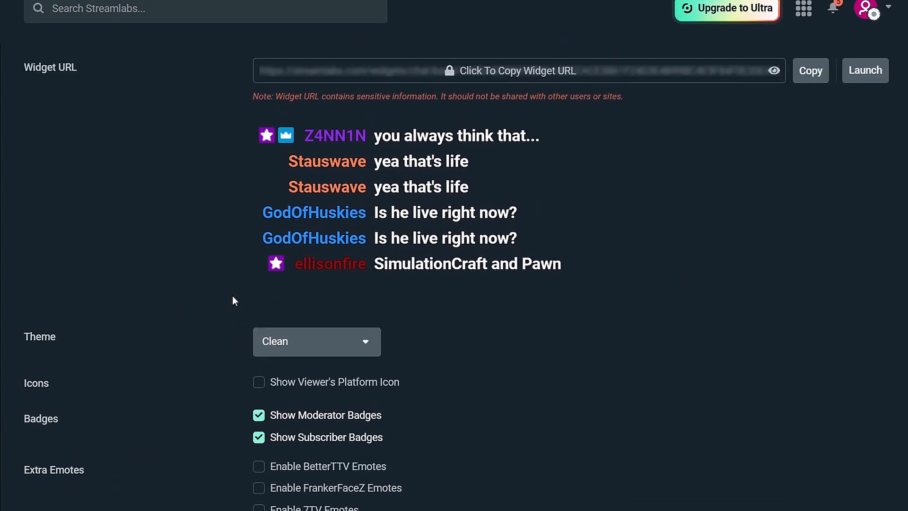
scroll(down, 3)
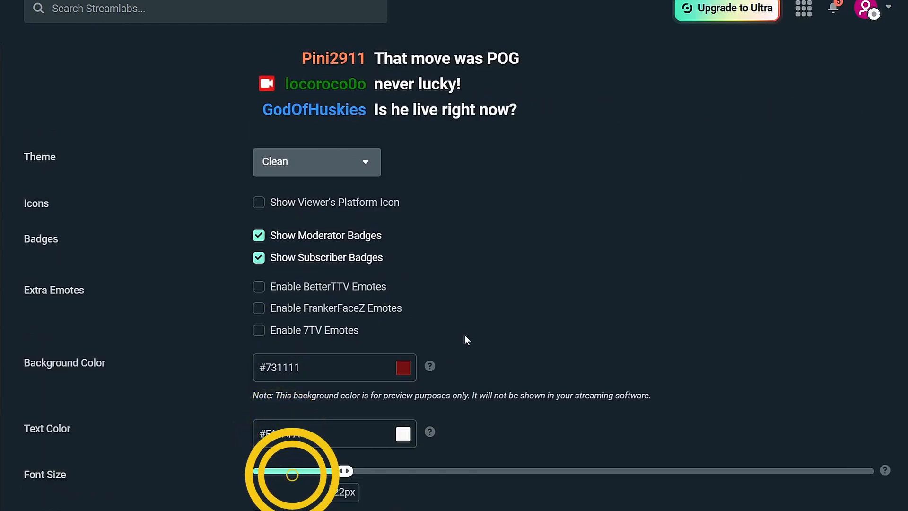
scroll(down, 3)
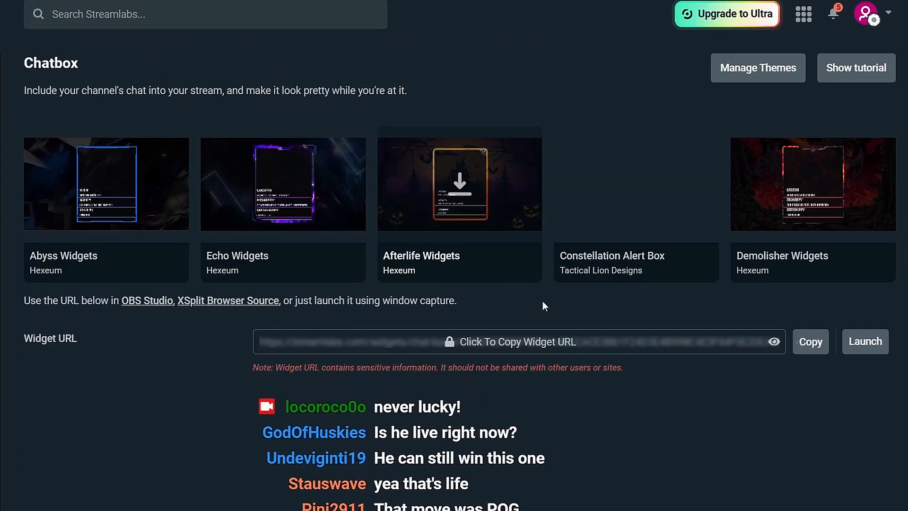
Step: Copy the Chatbox widget URL, confirming in the 'Before You Proceed' dialog
click(517, 342)
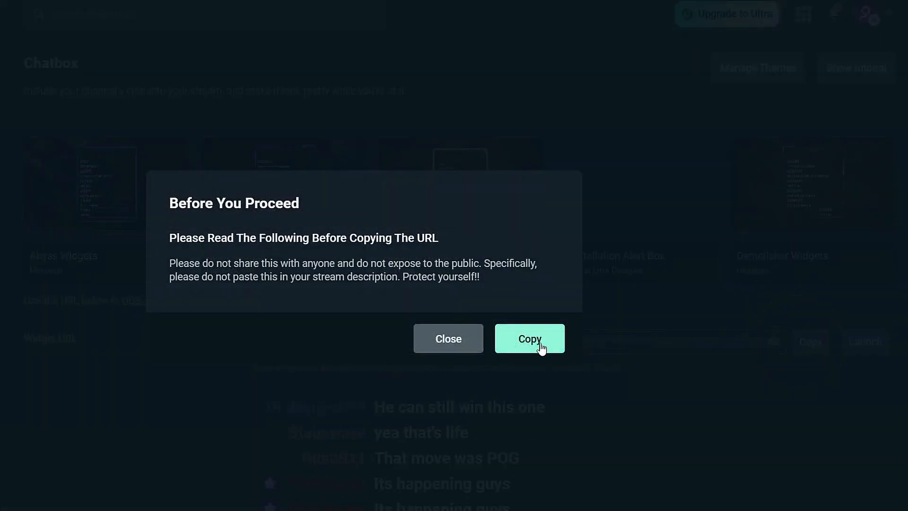
click(529, 338)
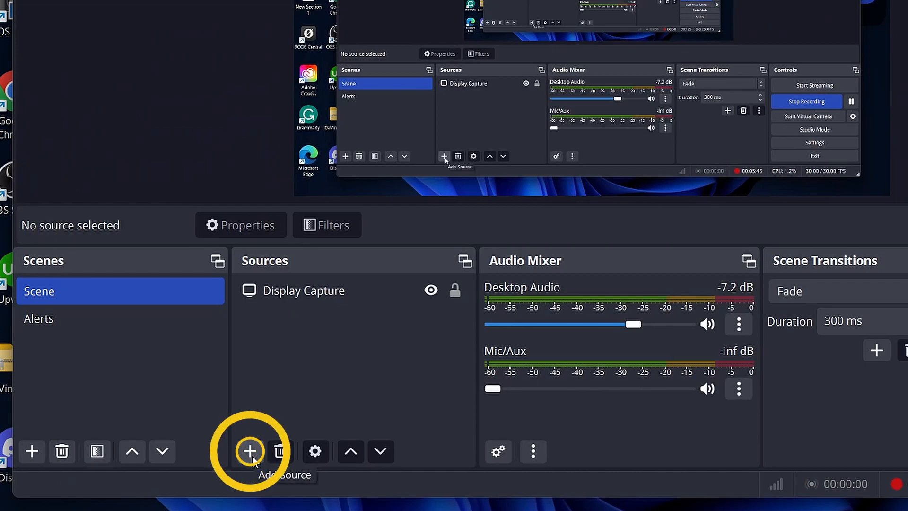
Step: Add a Browser source with the pasted chatbox widget URL to the scene
click(249, 451)
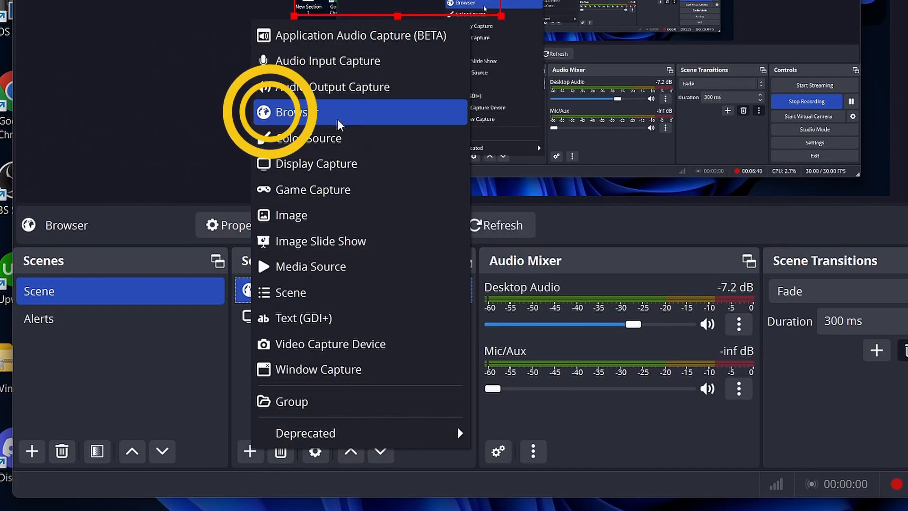
click(295, 111)
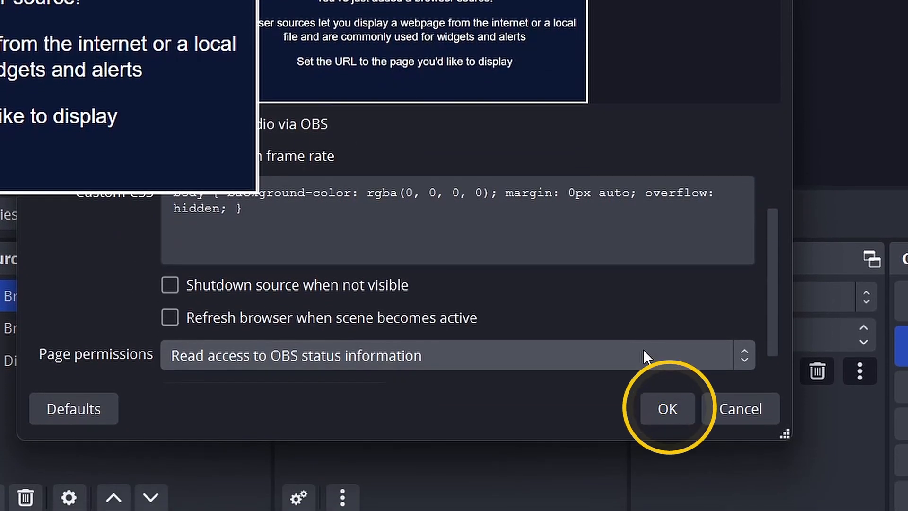
click(667, 408)
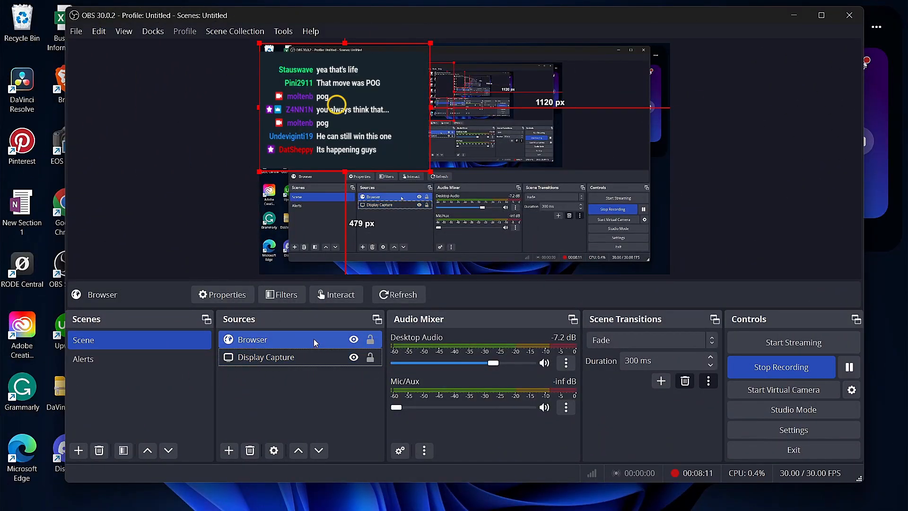